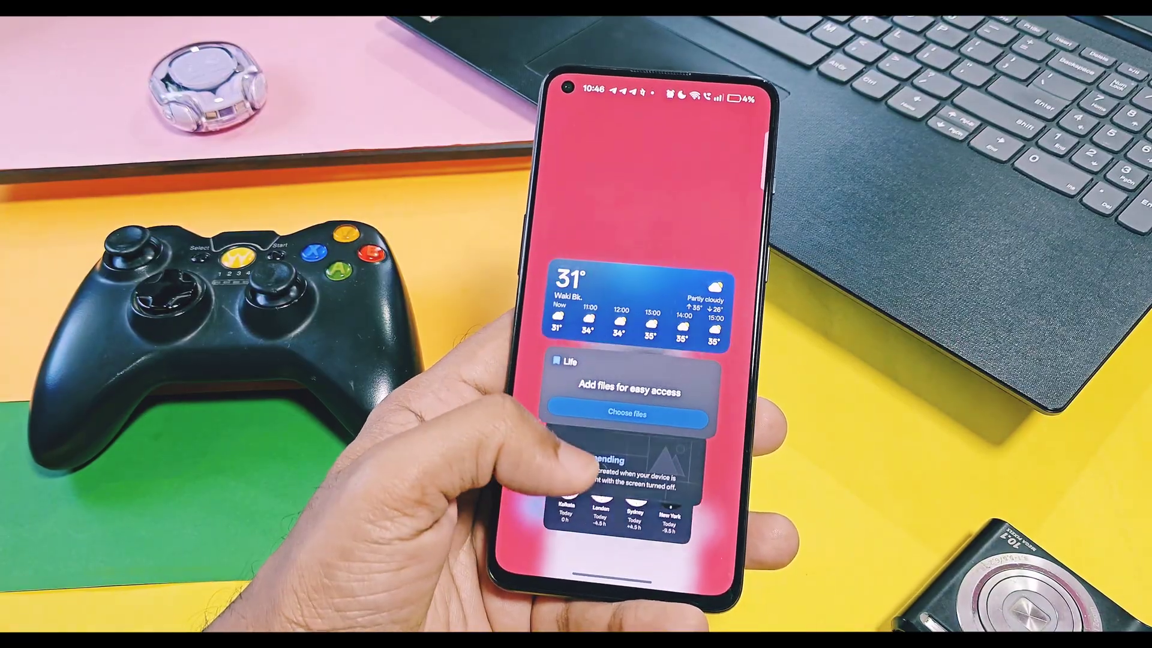
# Launch Files by Google and show the Downloads list with OPlusLauncher_15.8.15.apk
pyautogui.scroll(-3)
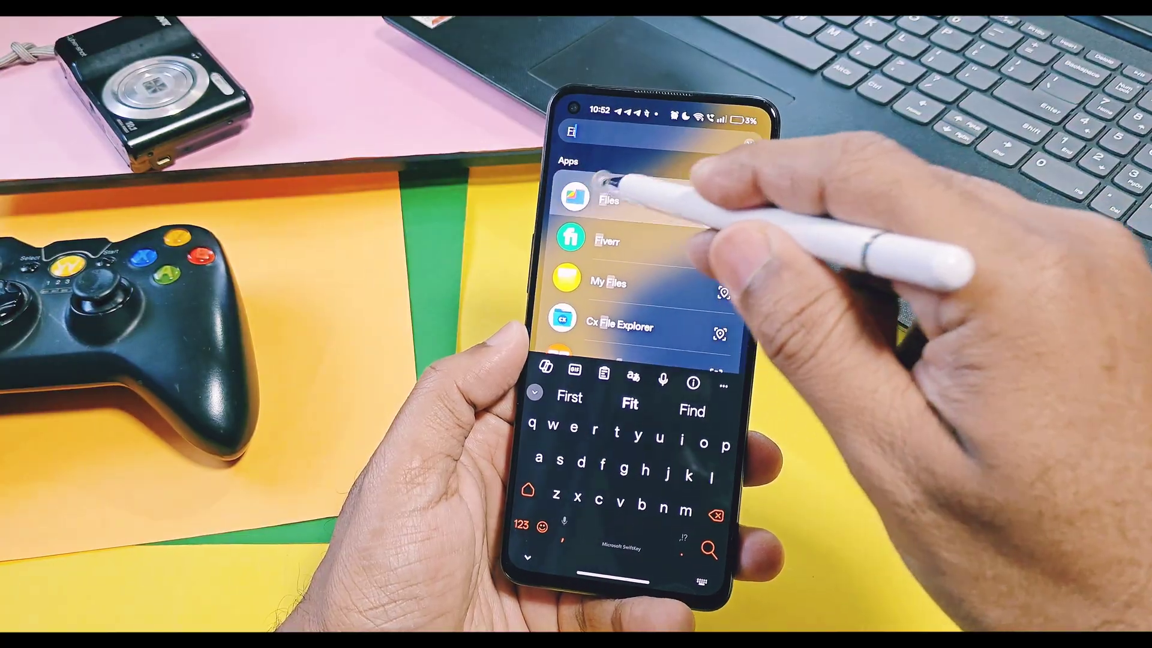
pyautogui.click(606, 198)
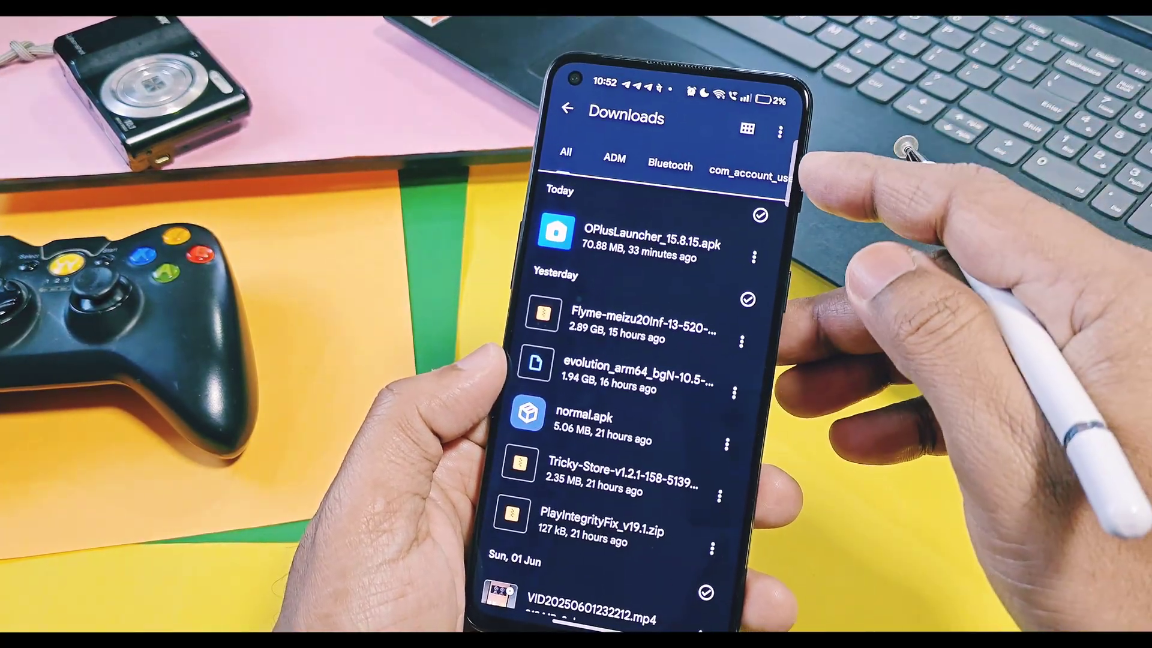